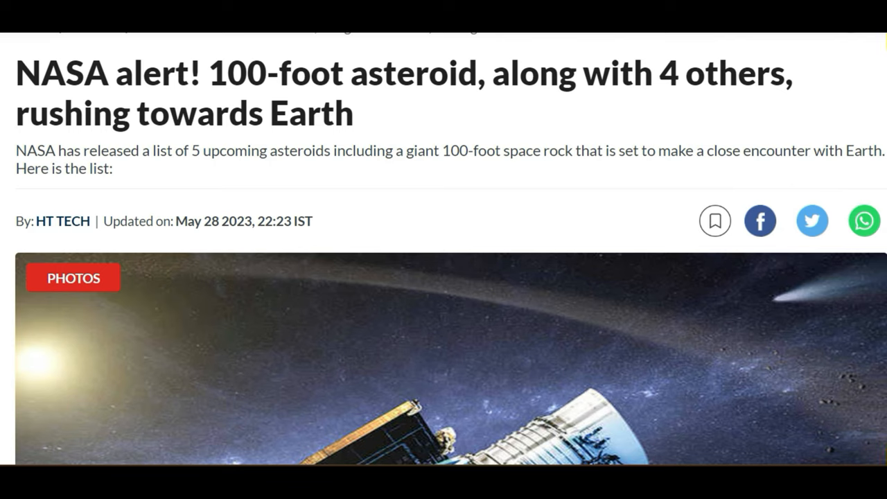
mouse_move(593, 164)
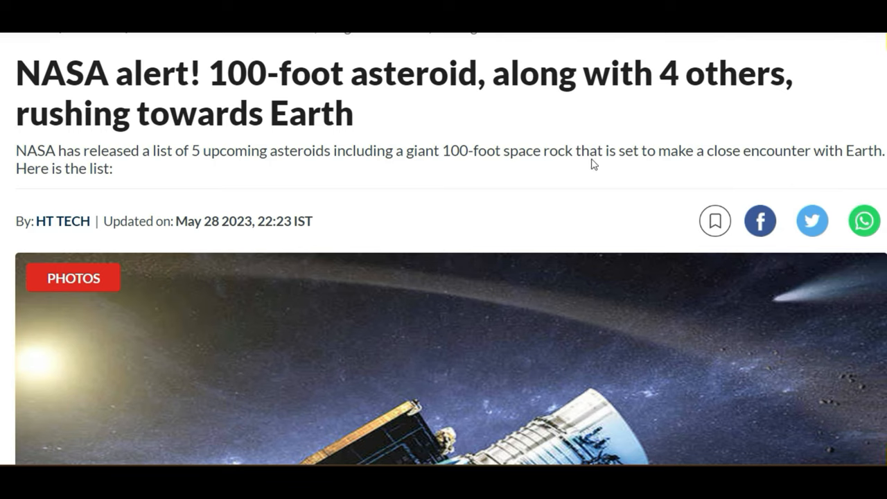
mouse_move(714, 164)
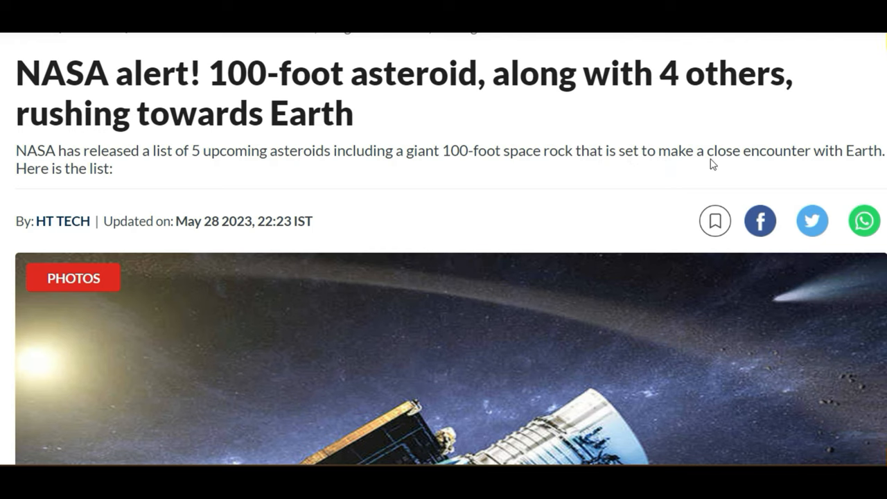
mouse_move(137, 174)
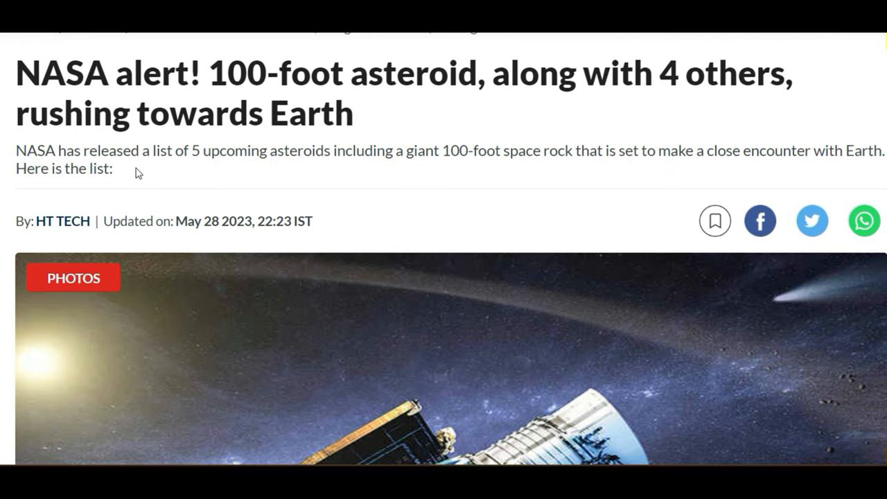
Scroll to the night-sky photo with the green blob and streaks, and zoom in for detail
scroll("down", 3)
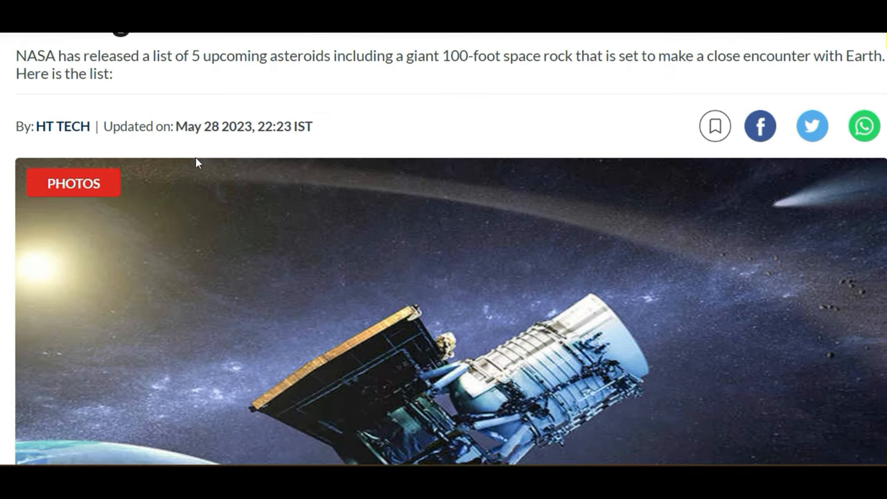
scroll("down", 3)
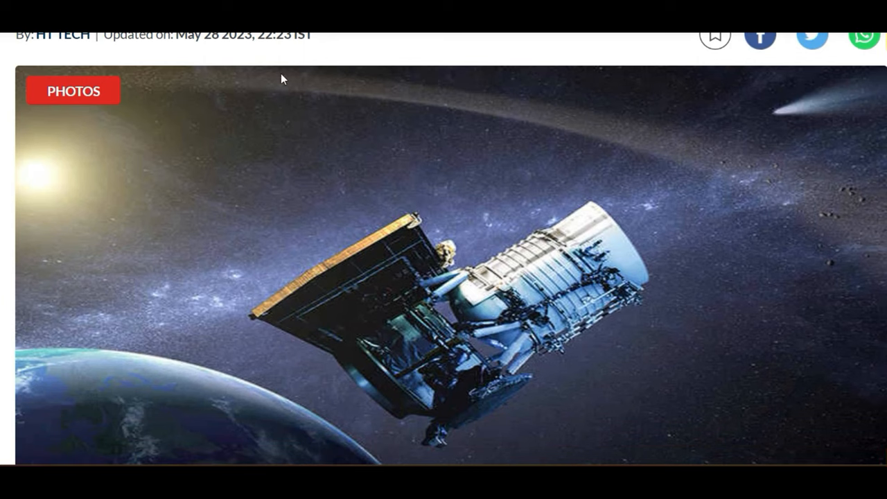
mouse_move(501, 150)
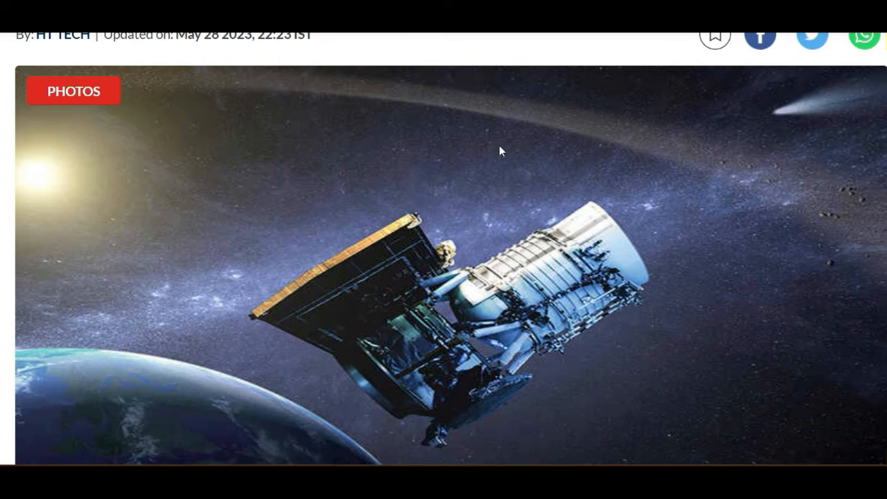
scroll("down", 3)
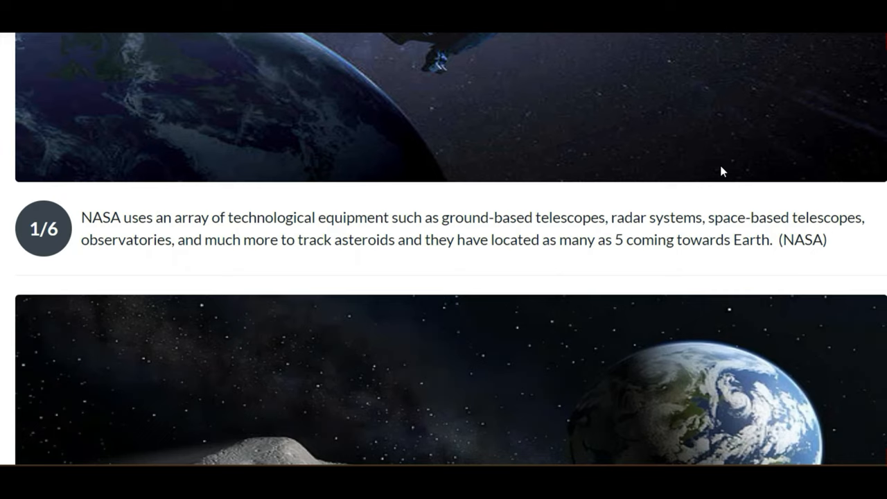
scroll("down", 3)
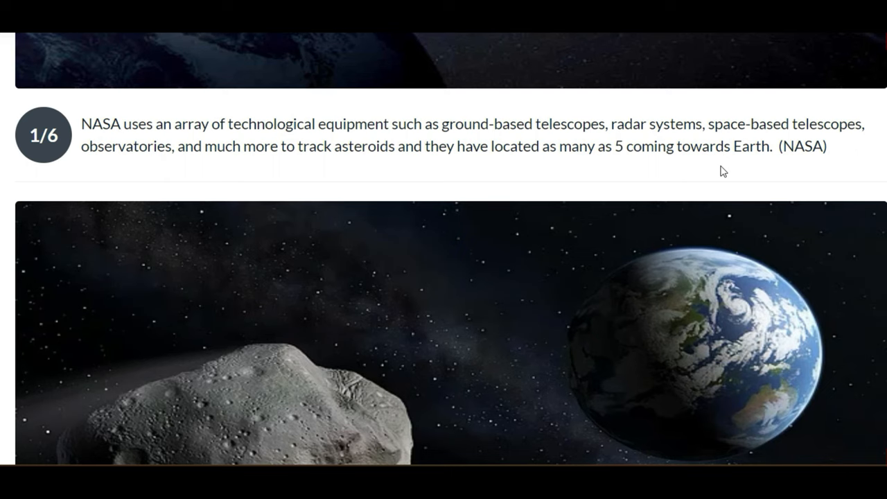
scroll("down", 3)
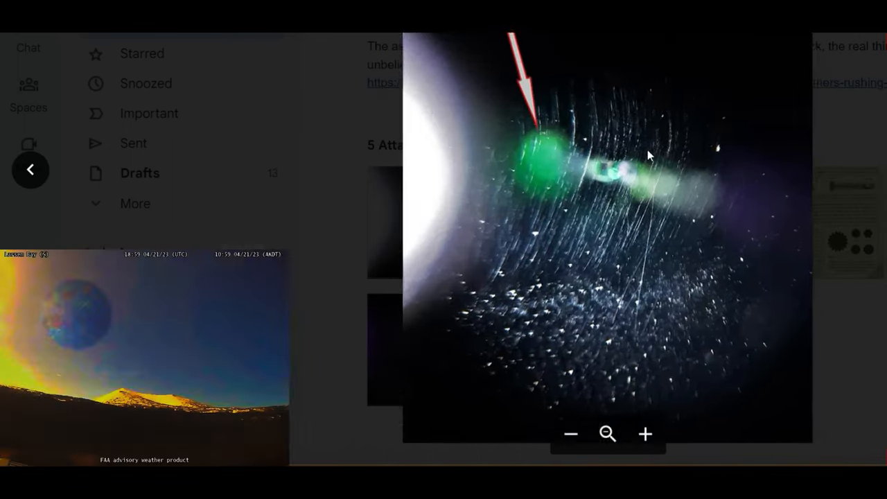
left_click(646, 434)
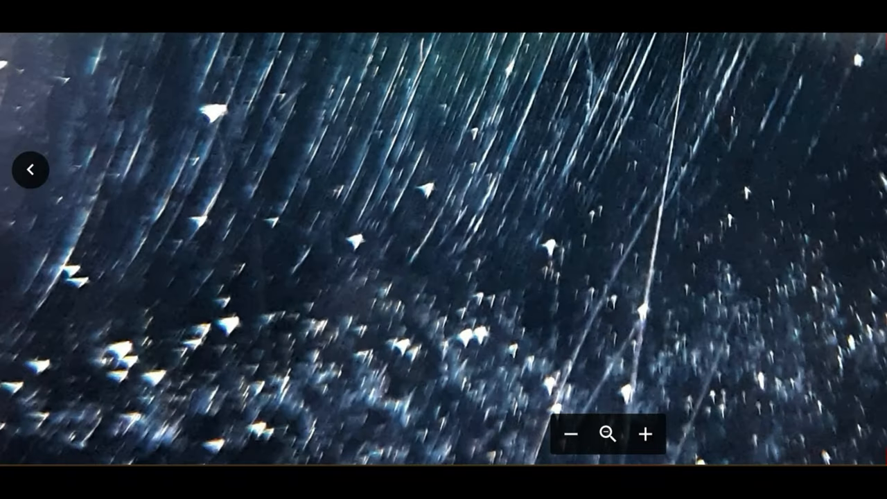
left_click(30, 169)
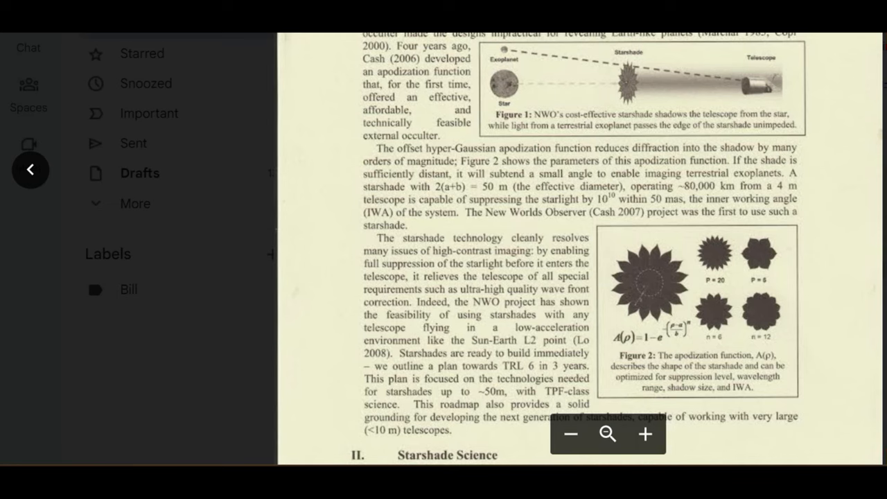
mouse_move(696, 320)
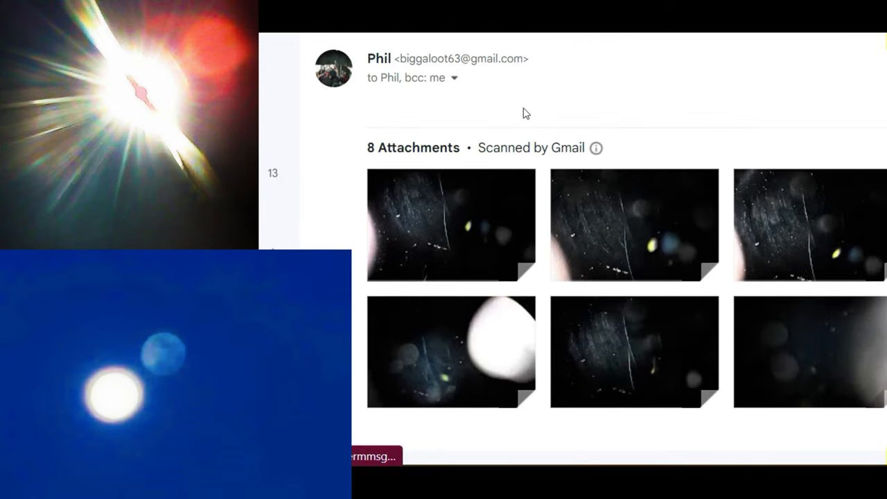
Scroll down the eight-photo email to reveal an attachment's file name and size
scroll("down", 3)
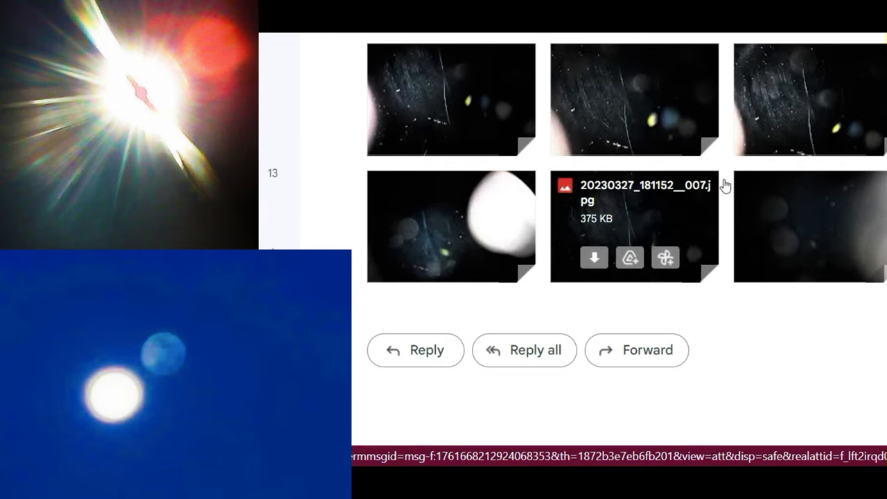